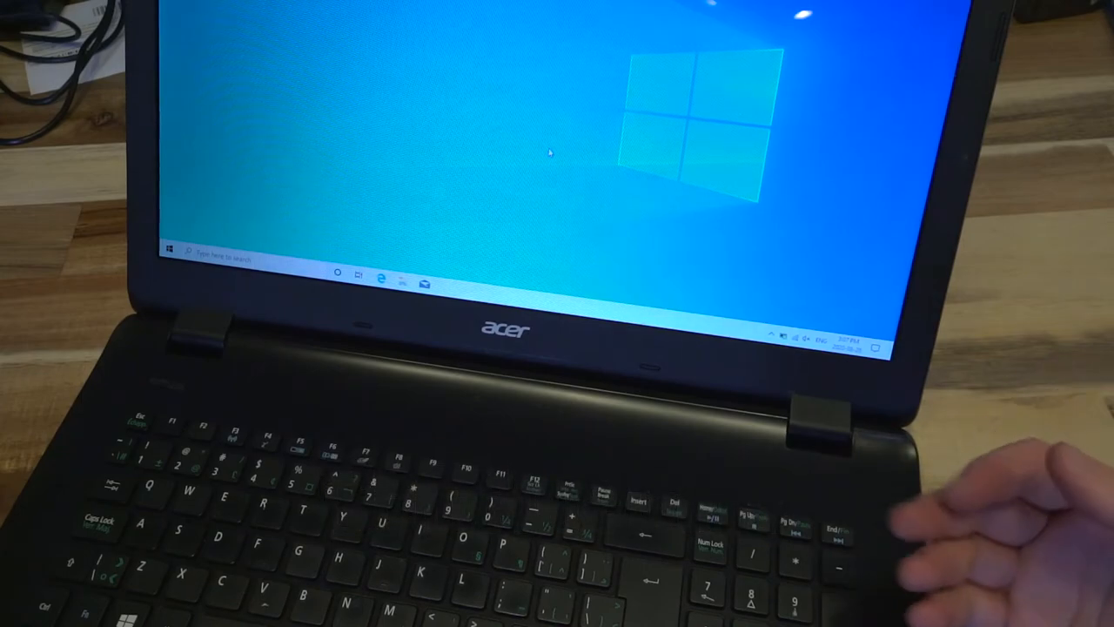
{"action": "mouse_move", "coordinate": [1001, 540]}
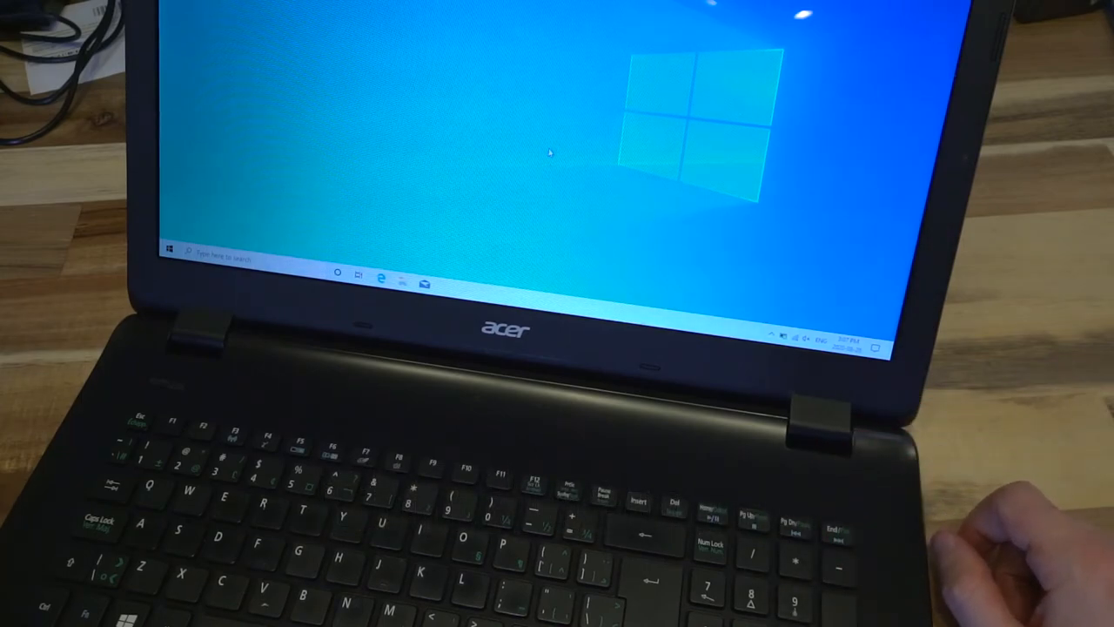